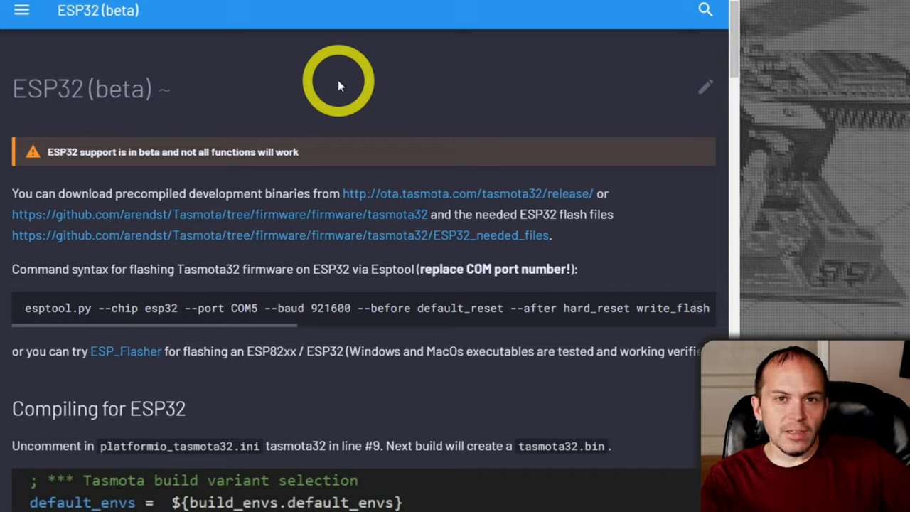
{"action": "mouse_move", "coordinate": [60, 313]}
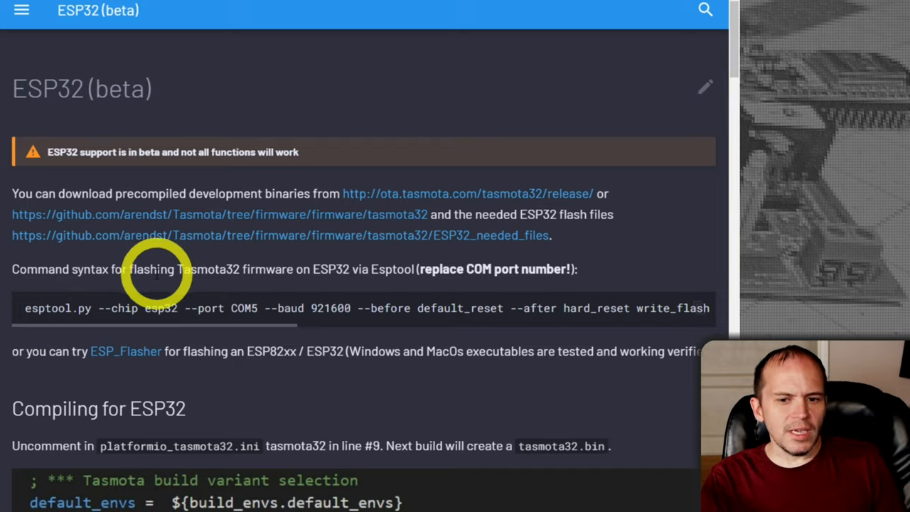
{"action": "mouse_move", "coordinate": [128, 351]}
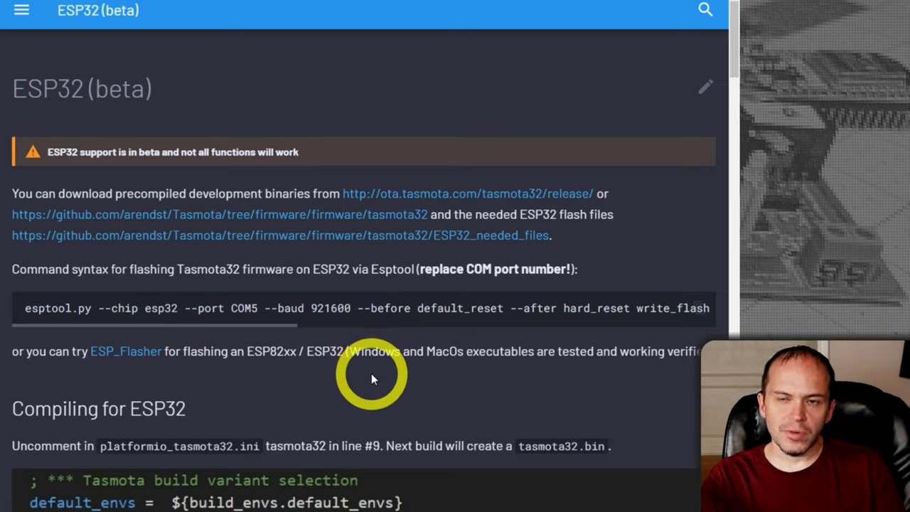
{"action": "mouse_move", "coordinate": [438, 202]}
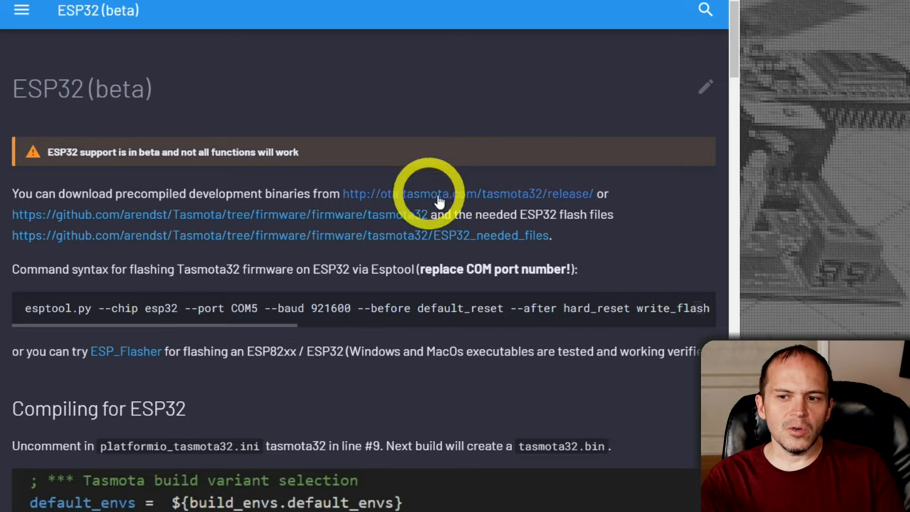
{"action": "mouse_move", "coordinate": [470, 174]}
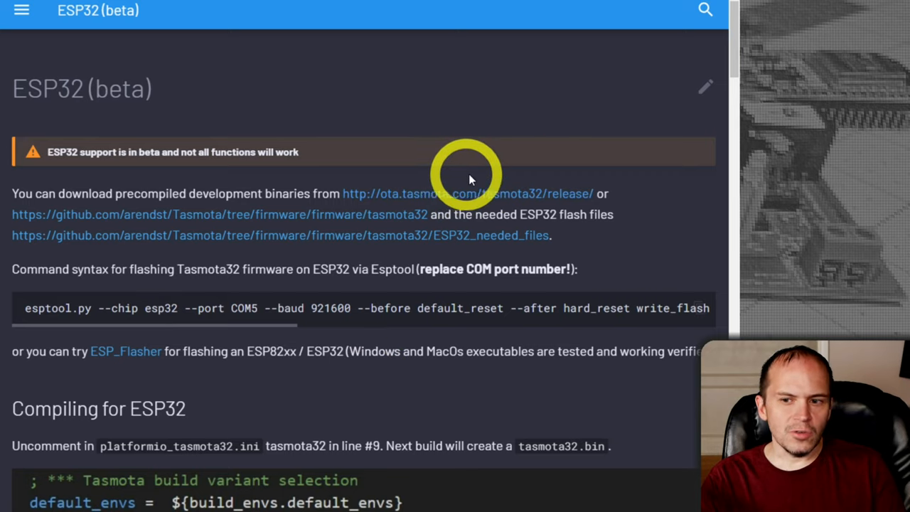
{"action": "mouse_move", "coordinate": [297, 202]}
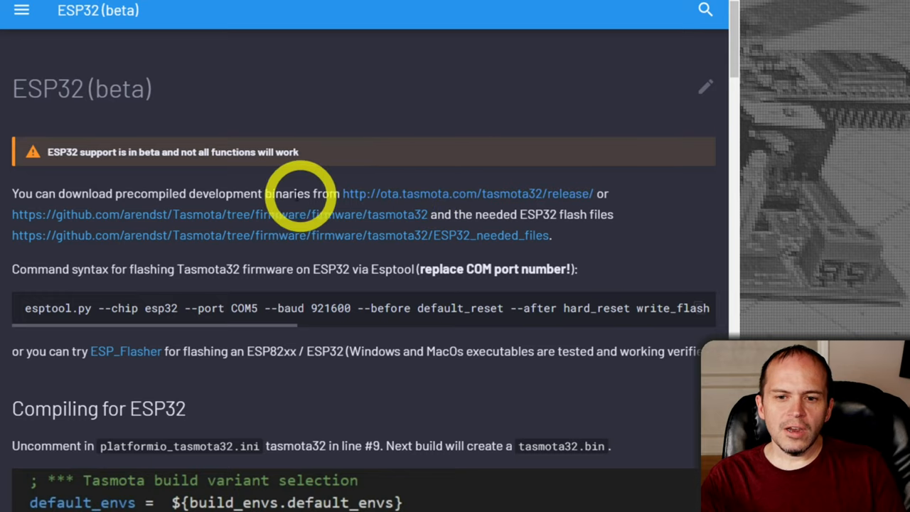
{"action": "mouse_move", "coordinate": [220, 199]}
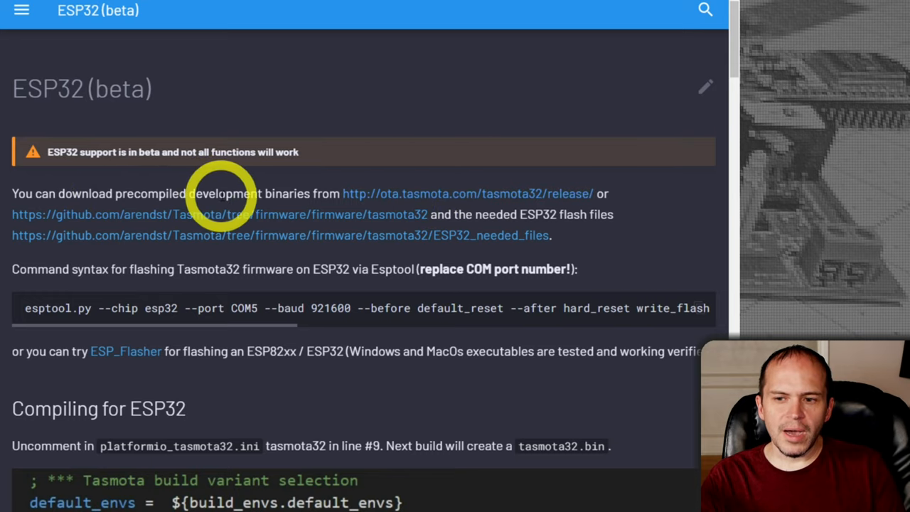
{"action": "mouse_move", "coordinate": [438, 193]}
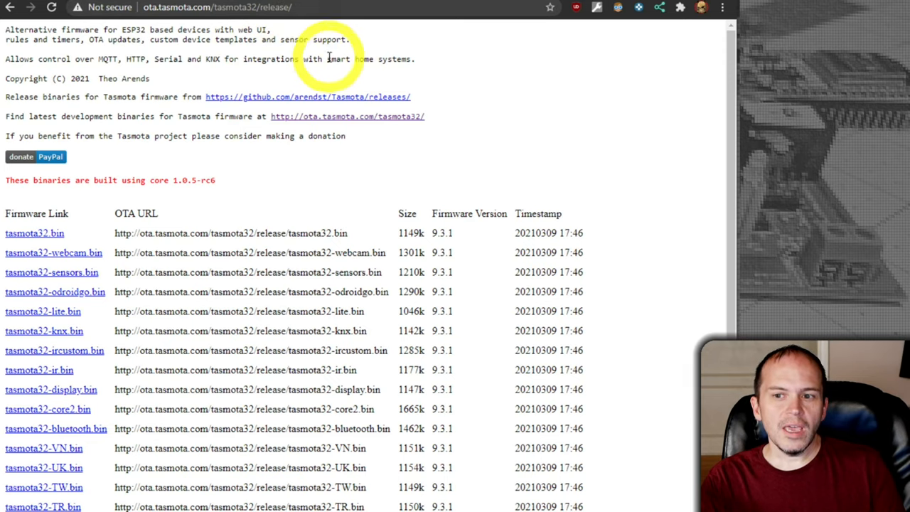
{"action": "mouse_move", "coordinate": [334, 117]}
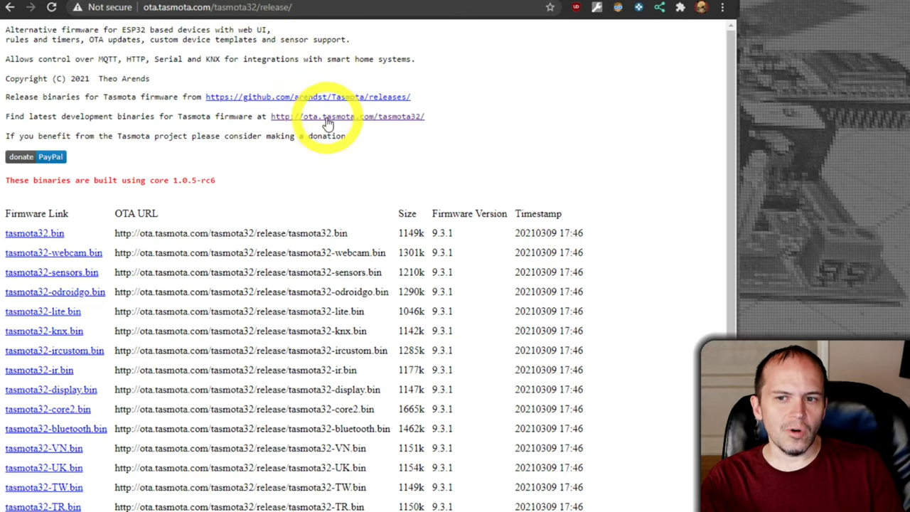
Step: Show the latest development tasmota32 binaries listing the 9.3.1.1 builds
{"action": "left_click", "coordinate": [347, 117]}
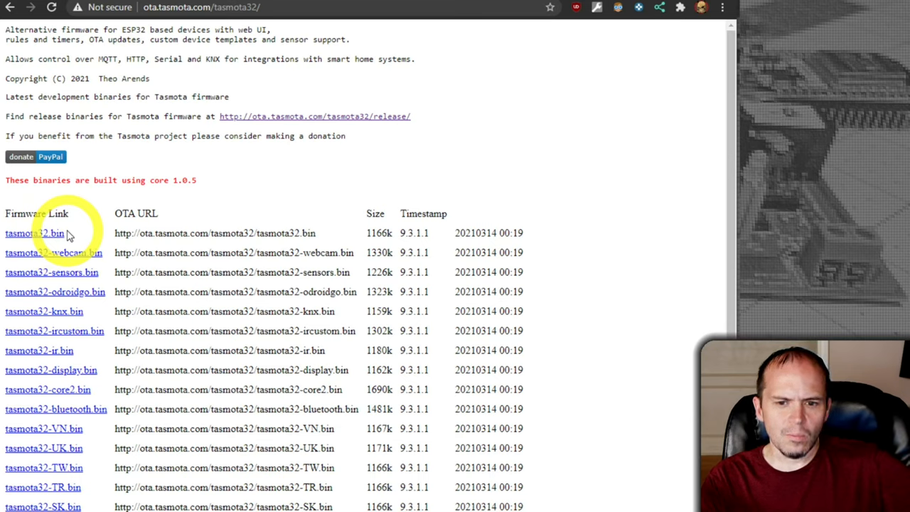
{"action": "mouse_move", "coordinate": [63, 401]}
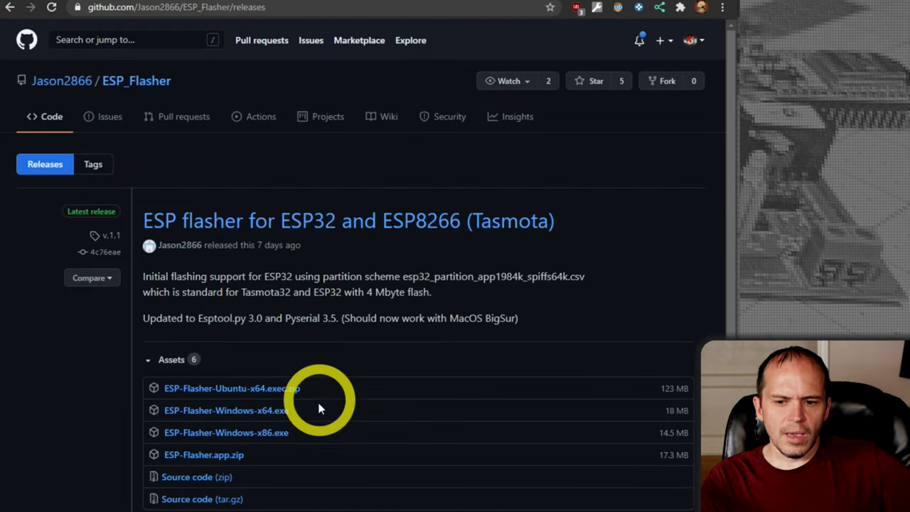
{"action": "mouse_move", "coordinate": [341, 401]}
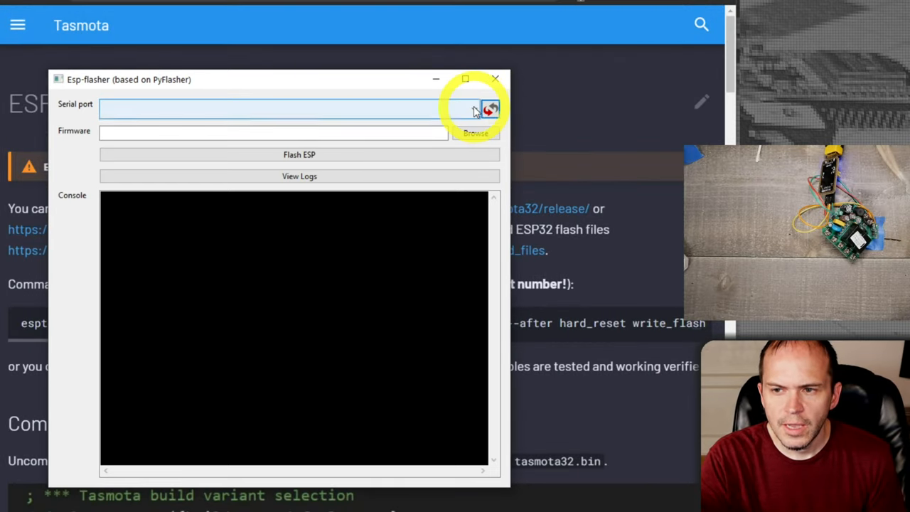
Step: Flash tasmota32-bluetooth.bin to the ESP32 on port COM6
{"action": "left_click", "coordinate": [491, 109]}
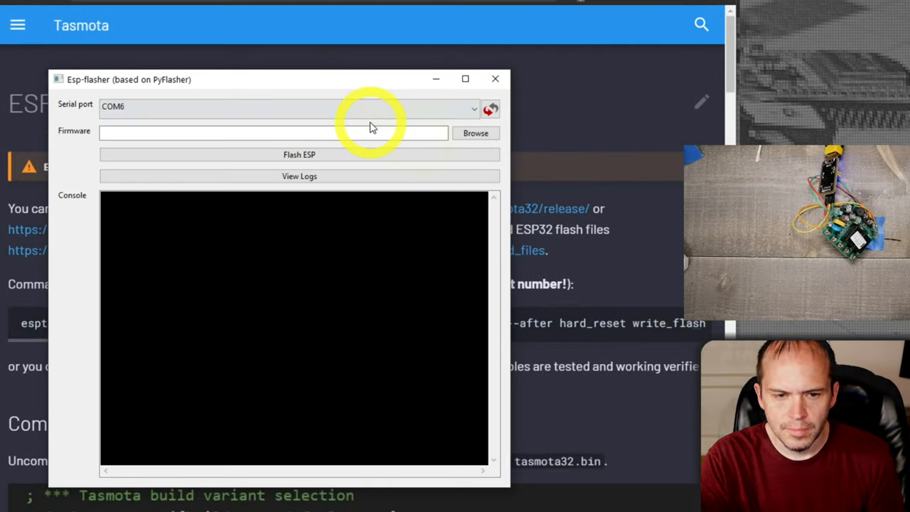
{"action": "mouse_move", "coordinate": [475, 134]}
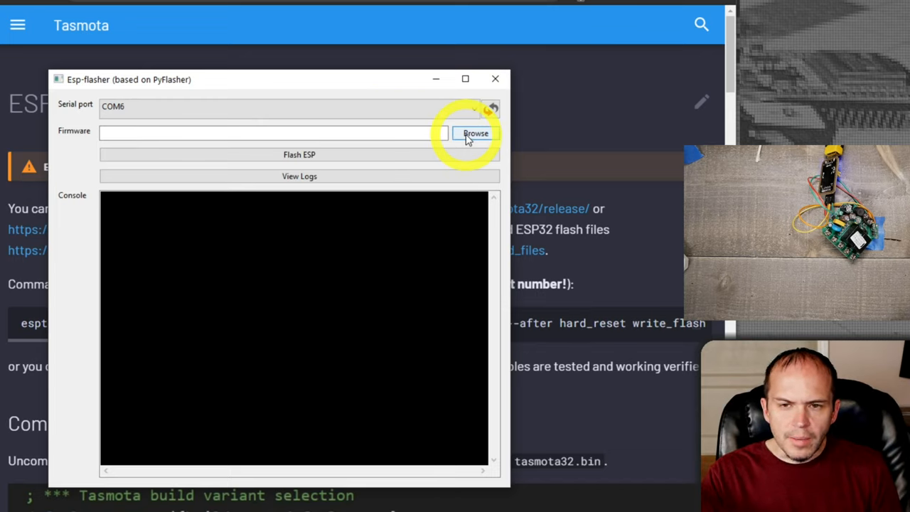
{"action": "left_click", "coordinate": [475, 134]}
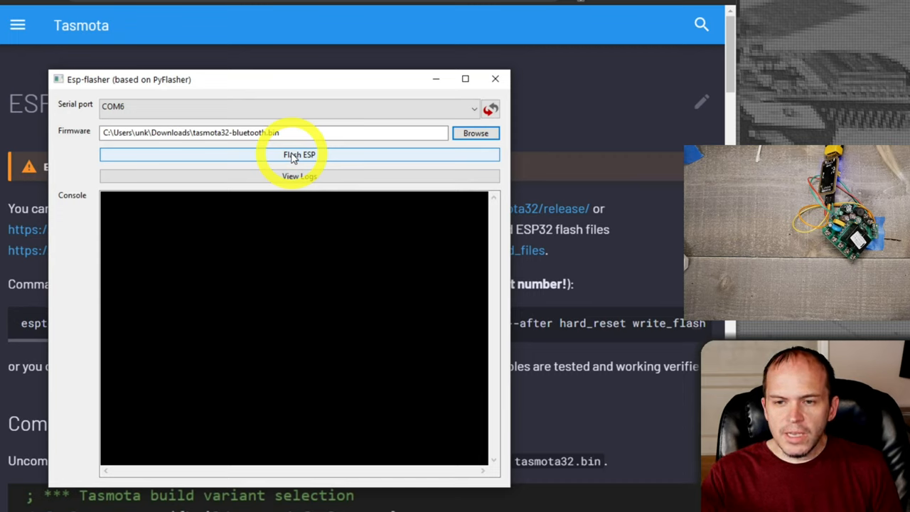
{"action": "left_click", "coordinate": [299, 153]}
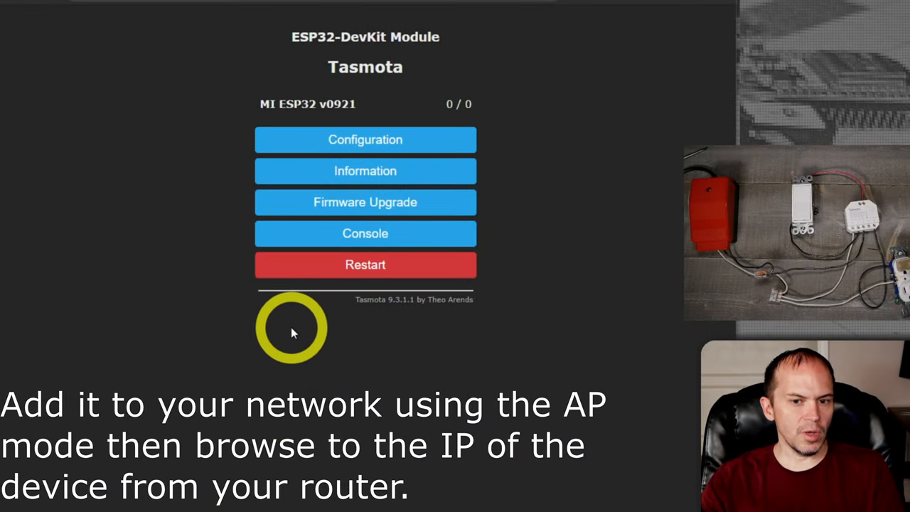
{"action": "mouse_move", "coordinate": [296, 312]}
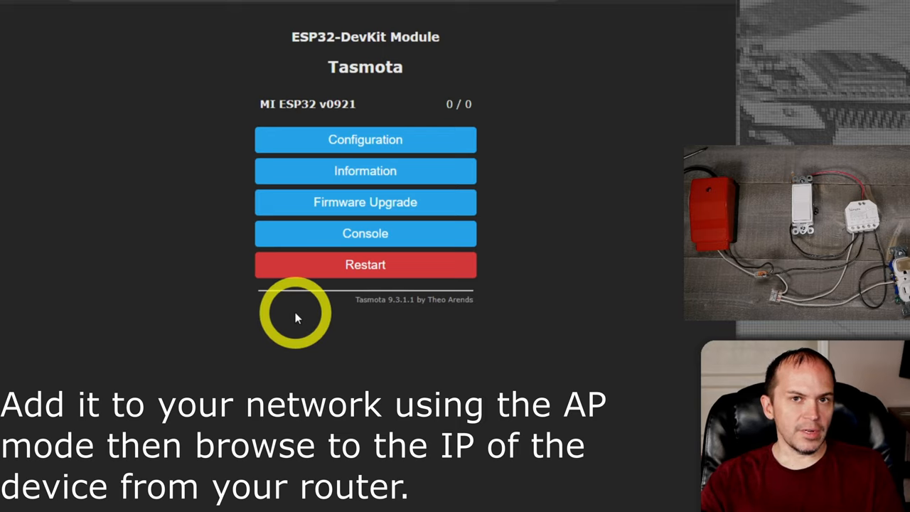
{"action": "mouse_move", "coordinate": [310, 149]}
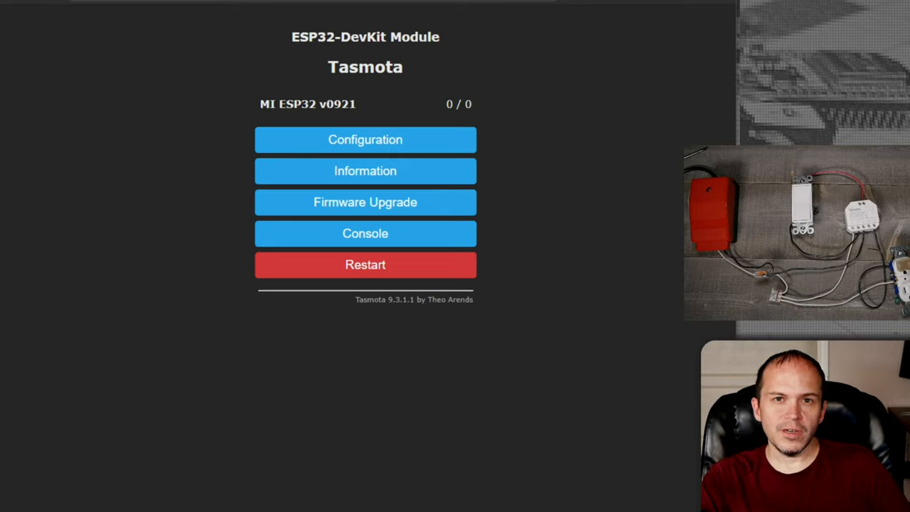
Step: In Other parameters, set the Sonoff Dual R3 template, activate it and enable MQTT
{"action": "left_click", "coordinate": [364, 139]}
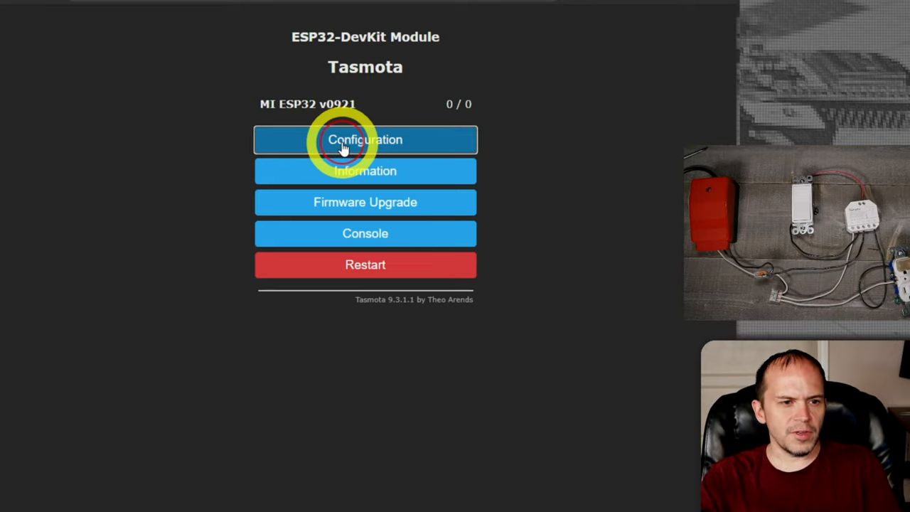
{"action": "left_click", "coordinate": [364, 139]}
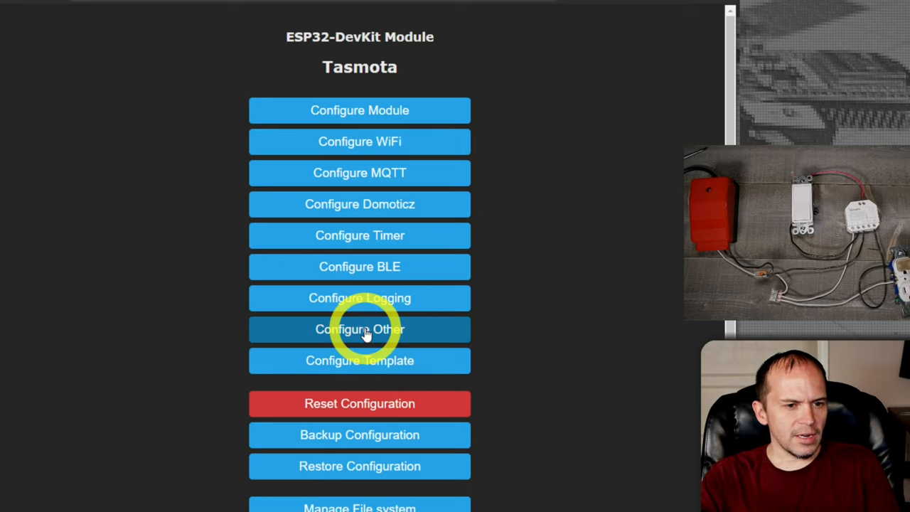
{"action": "left_click", "coordinate": [358, 330]}
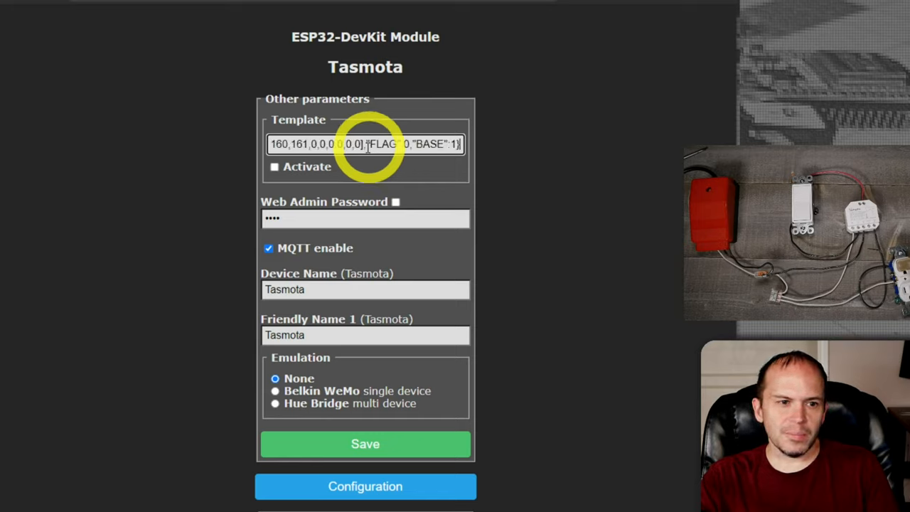
{"action": "left_click", "coordinate": [275, 167]}
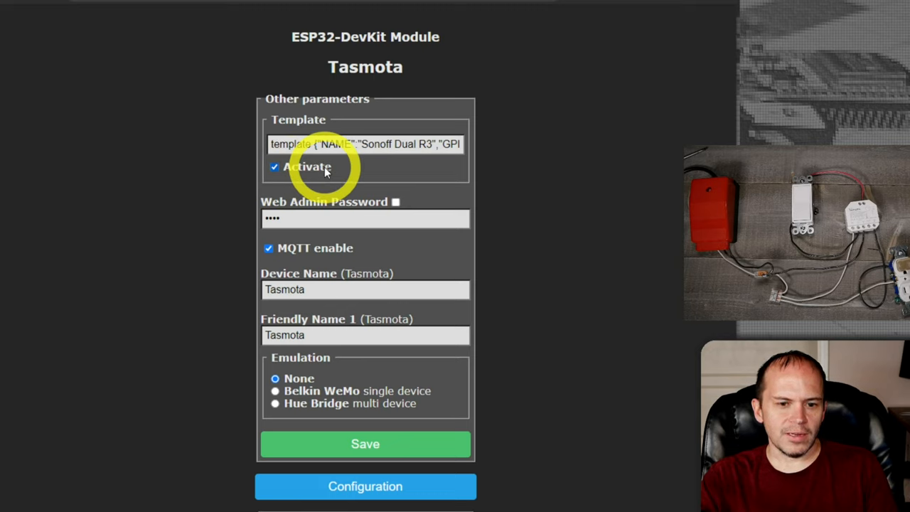
{"action": "left_click", "coordinate": [274, 167]}
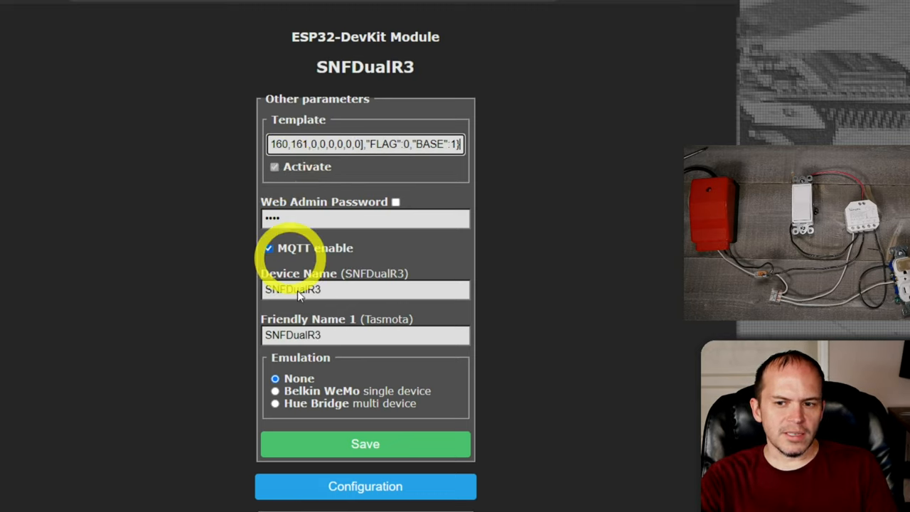
{"action": "left_click", "coordinate": [364, 443]}
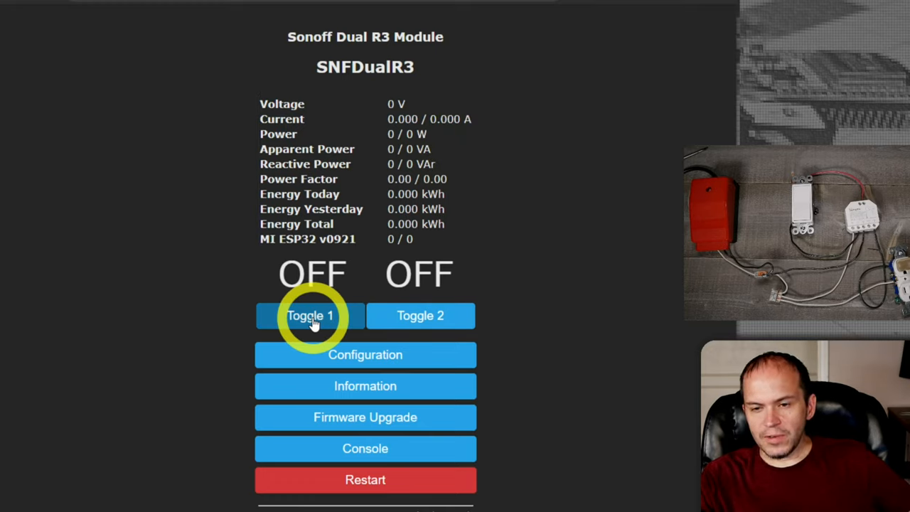
Step: Switch relay 1 on to see voltage and power readings, then off again
{"action": "left_click", "coordinate": [310, 315]}
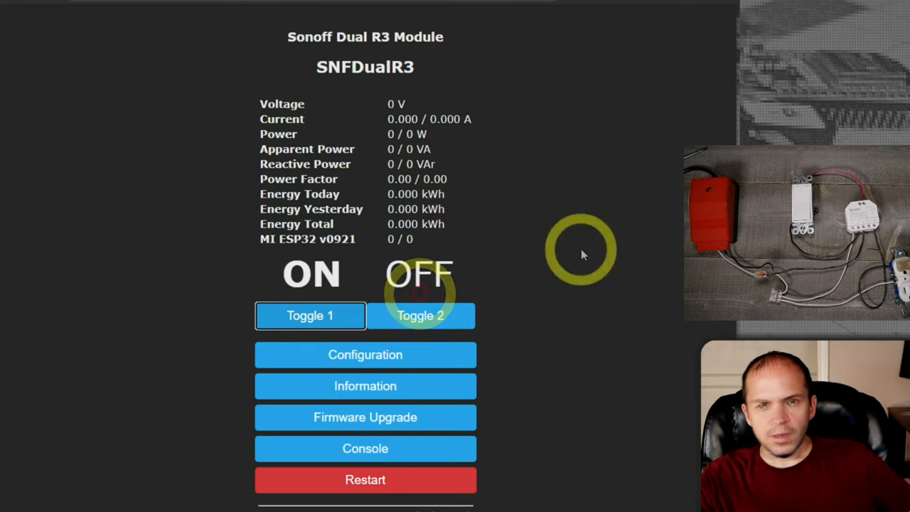
{"action": "mouse_move", "coordinate": [643, 233]}
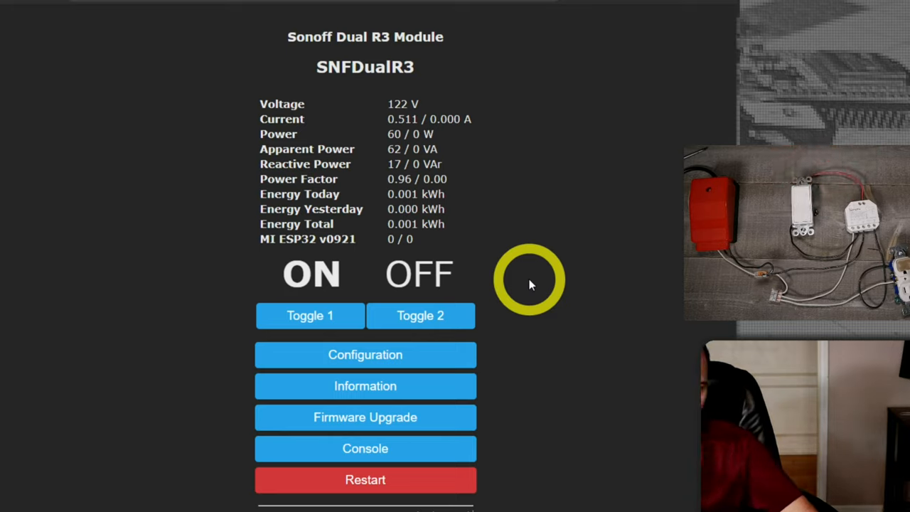
{"action": "left_click", "coordinate": [310, 316]}
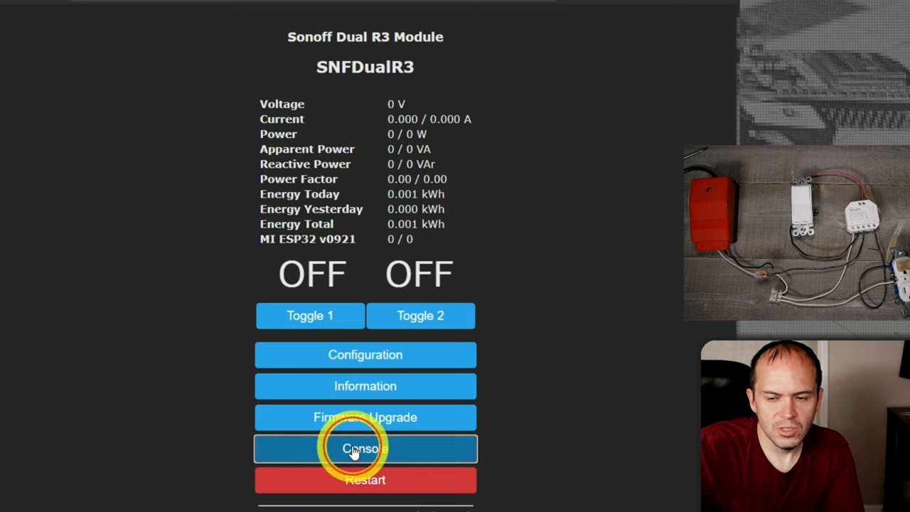
{"action": "left_click", "coordinate": [364, 448]}
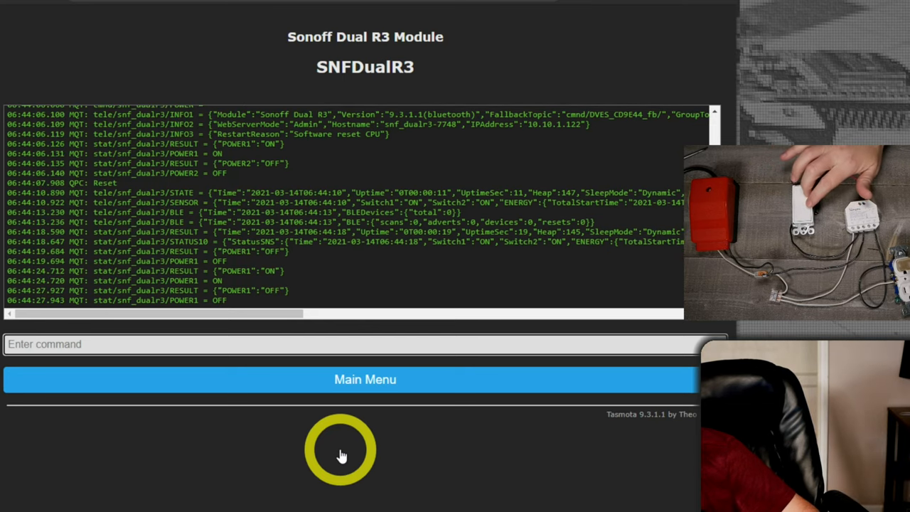
{"action": "left_click", "coordinate": [364, 378]}
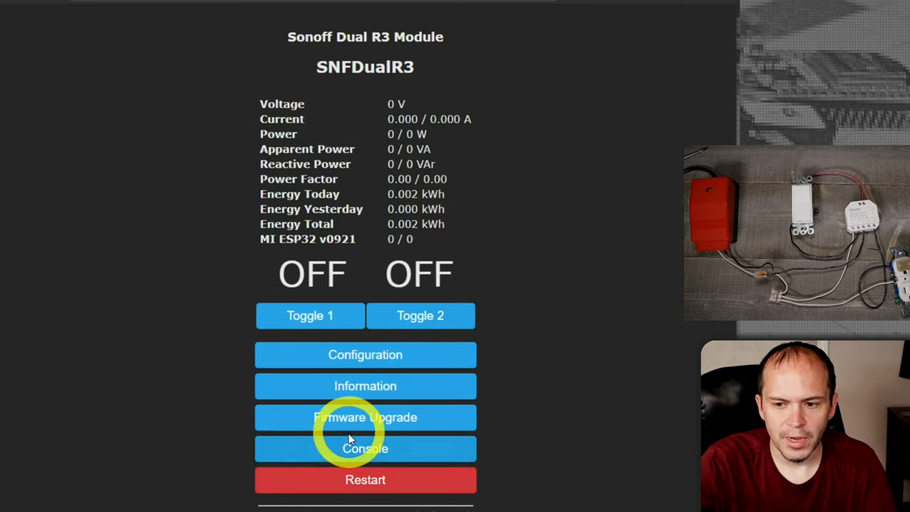
{"action": "mouse_move", "coordinate": [364, 449]}
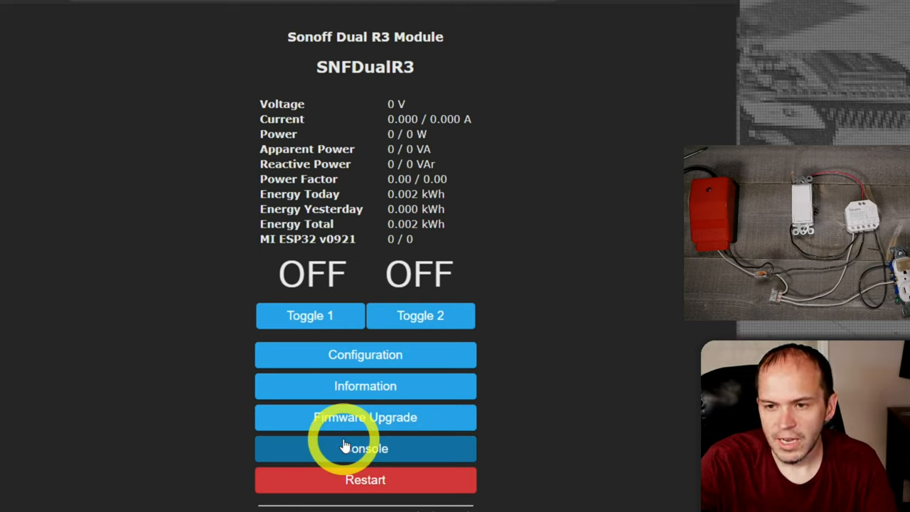
{"action": "mouse_move", "coordinate": [377, 91]}
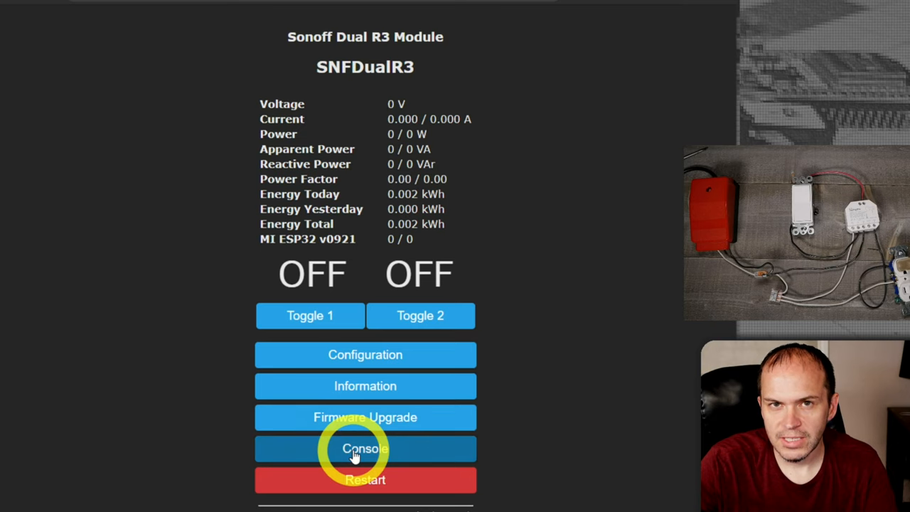
Step: Go to the Console to send the so115 1 command enabling Bluetooth scanning
{"action": "left_click", "coordinate": [364, 449]}
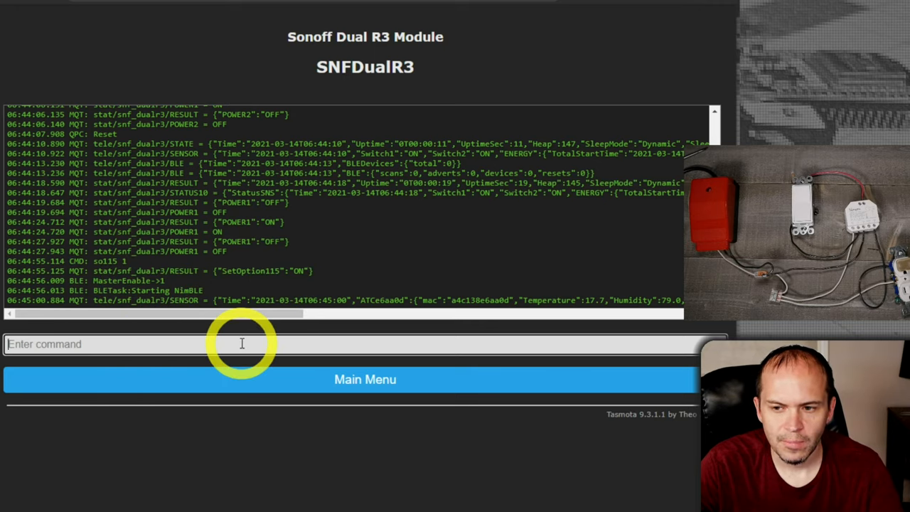
{"action": "mouse_move", "coordinate": [338, 327]}
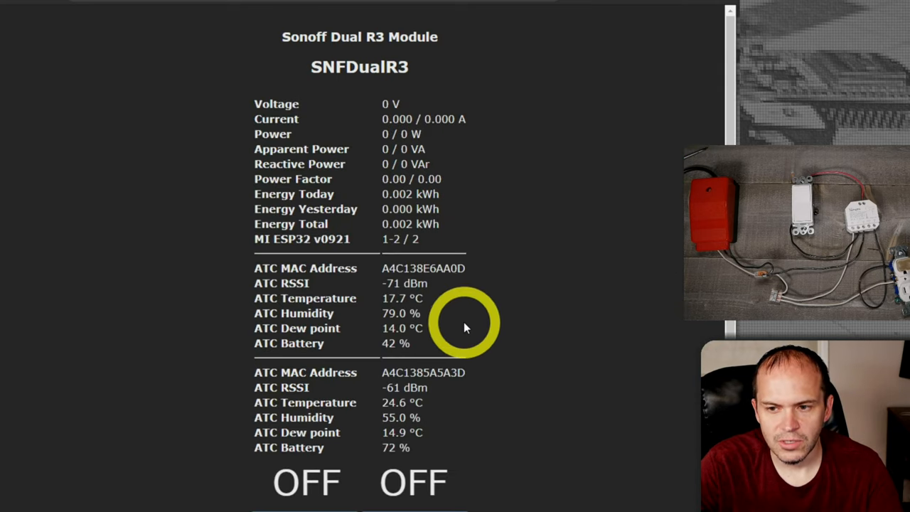
{"action": "mouse_move", "coordinate": [440, 325]}
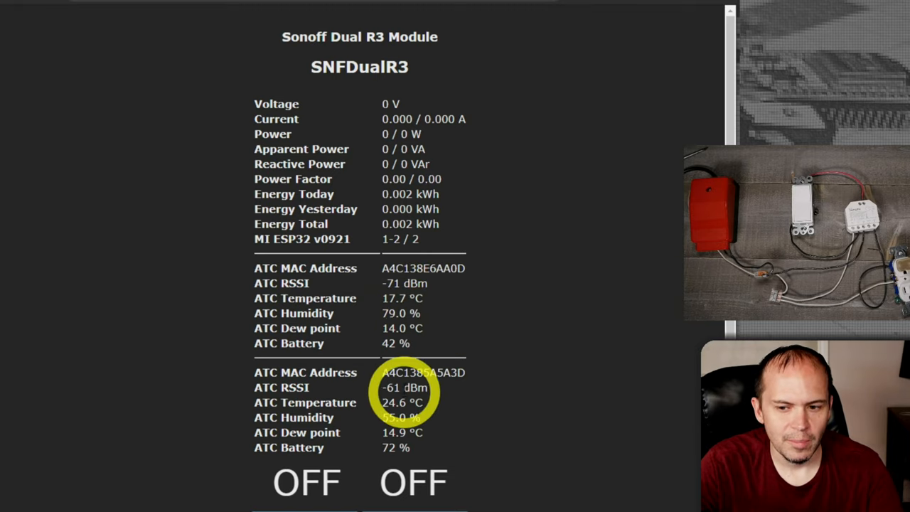
{"action": "mouse_move", "coordinate": [665, 384]}
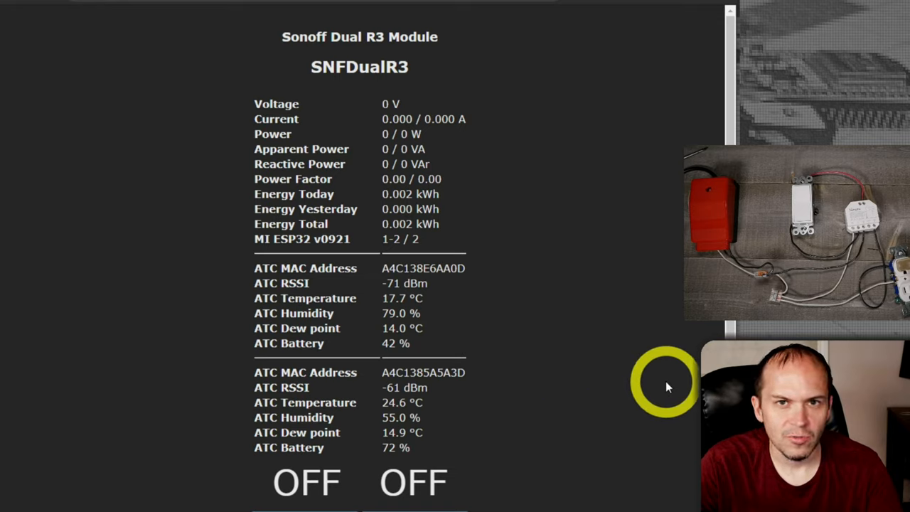
{"action": "mouse_move", "coordinate": [367, 481]}
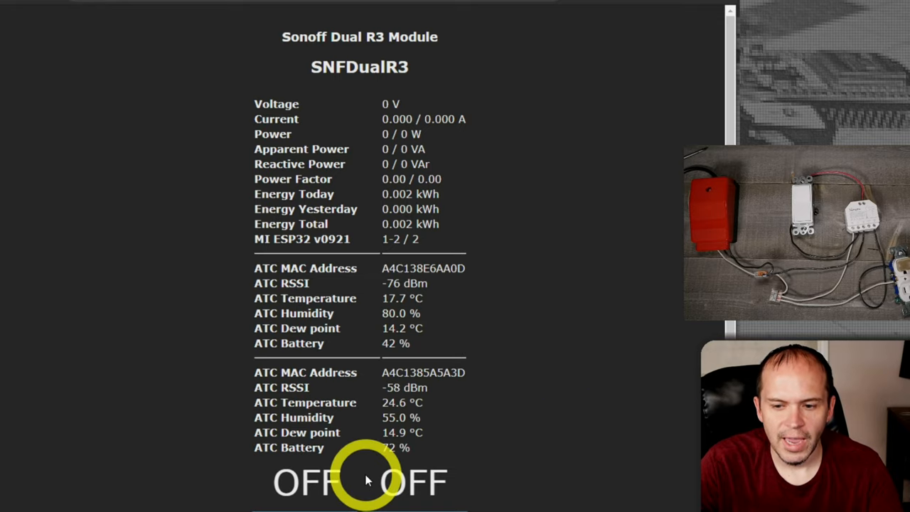
Step: Switch relay 1 on and back off with both ATC sensors shown on the main page
{"action": "left_click", "coordinate": [306, 482]}
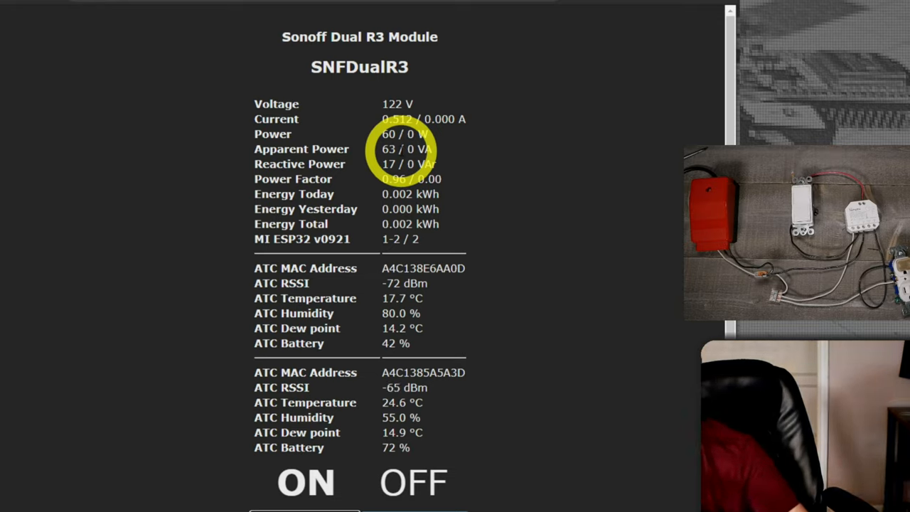
{"action": "left_click", "coordinate": [305, 481]}
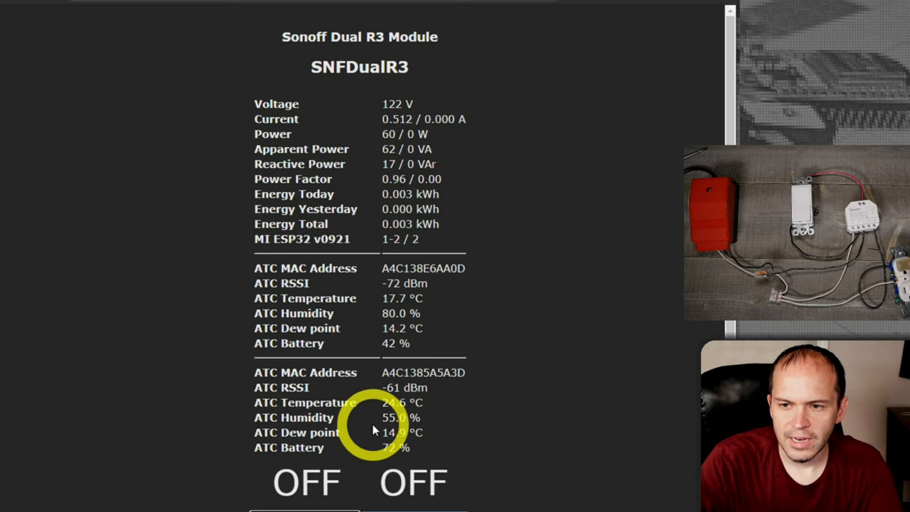
Step: Read the ATC sensors' temperature and humidity JSON in the console log, then return to the main page
{"action": "scroll", "scroll_direction": "down", "scroll_amount": 3}
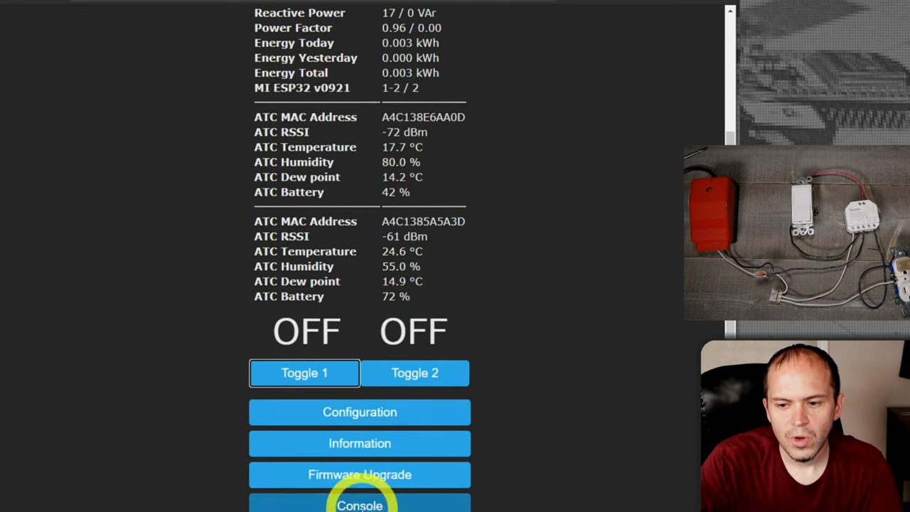
{"action": "left_click", "coordinate": [358, 505]}
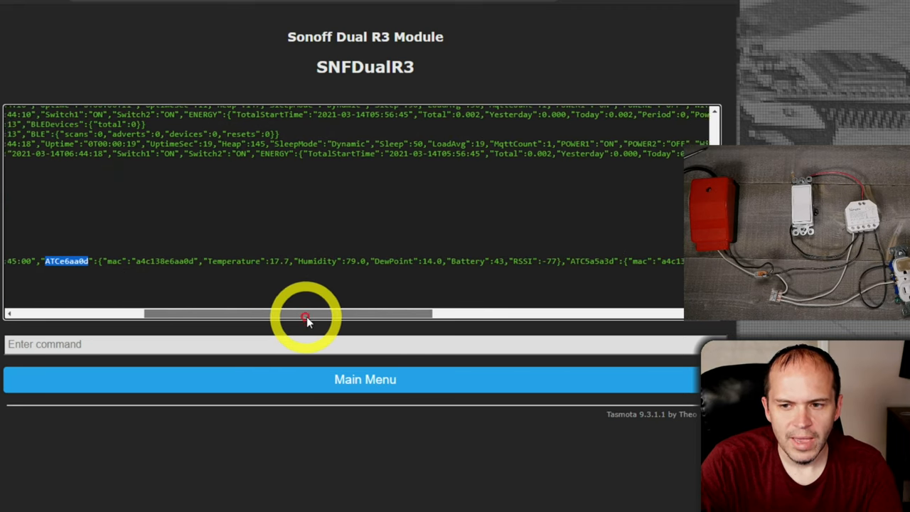
{"action": "left_click_drag", "start_coordinate": [306, 315], "coordinate": [434, 314]}
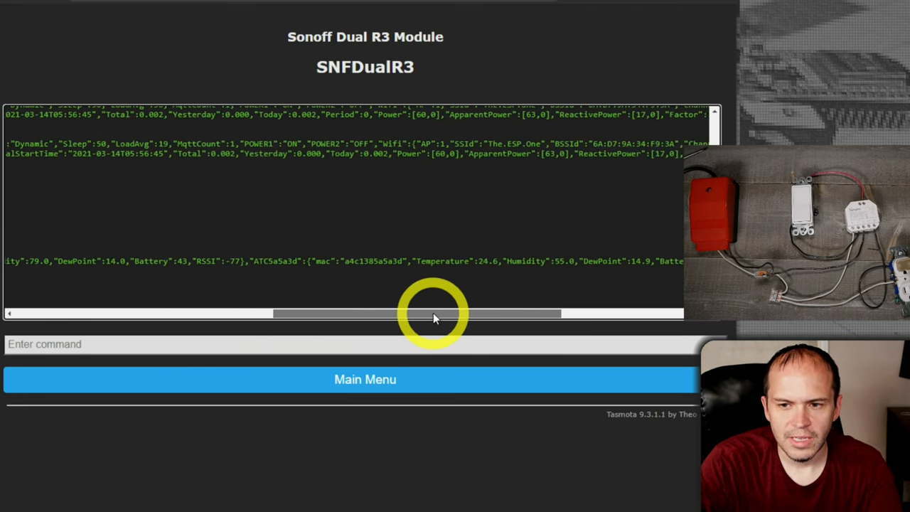
{"action": "left_click_drag", "start_coordinate": [434, 315], "coordinate": [387, 314]}
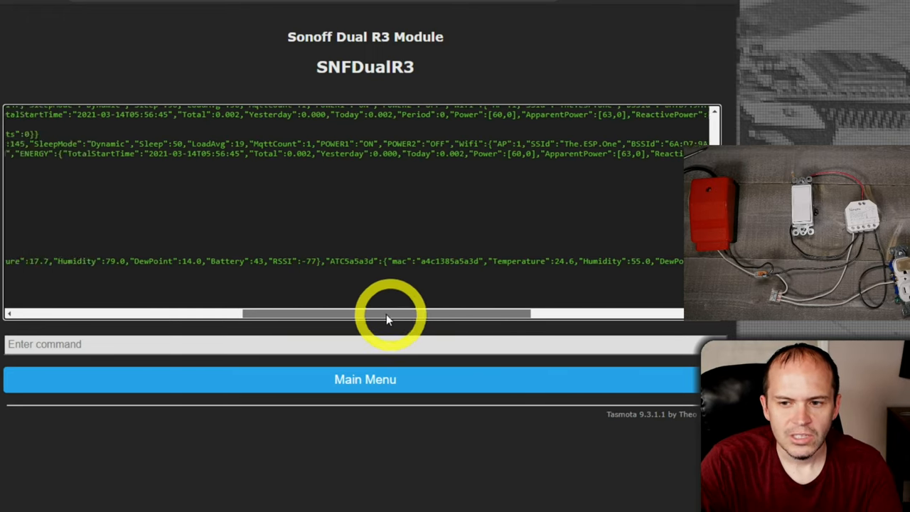
{"action": "left_click", "coordinate": [364, 378]}
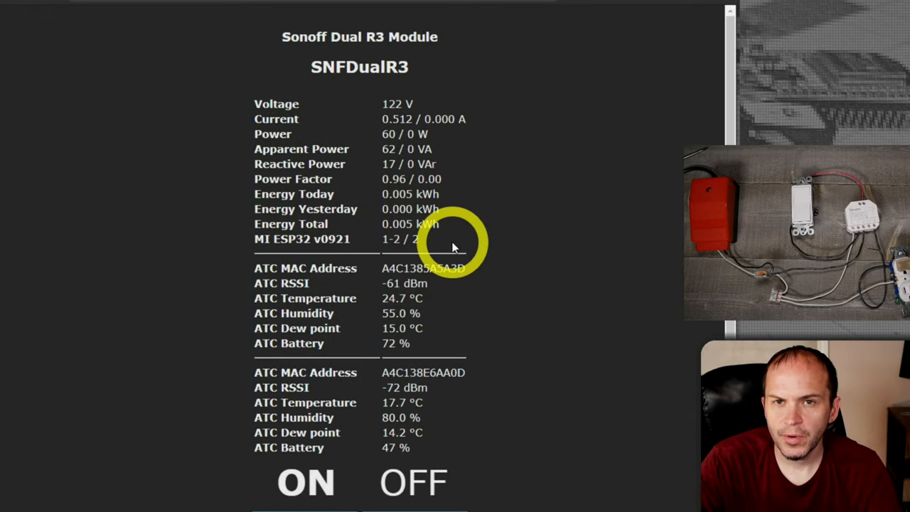
{"action": "mouse_move", "coordinate": [455, 270]}
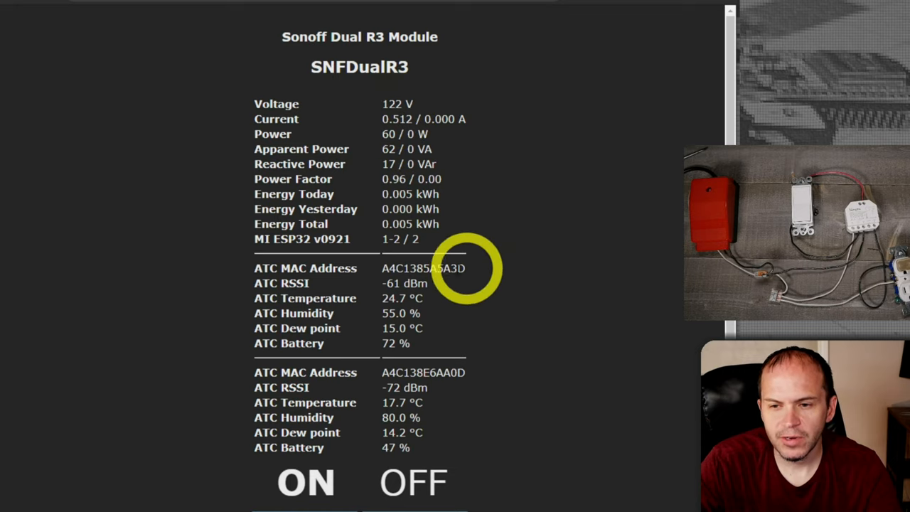